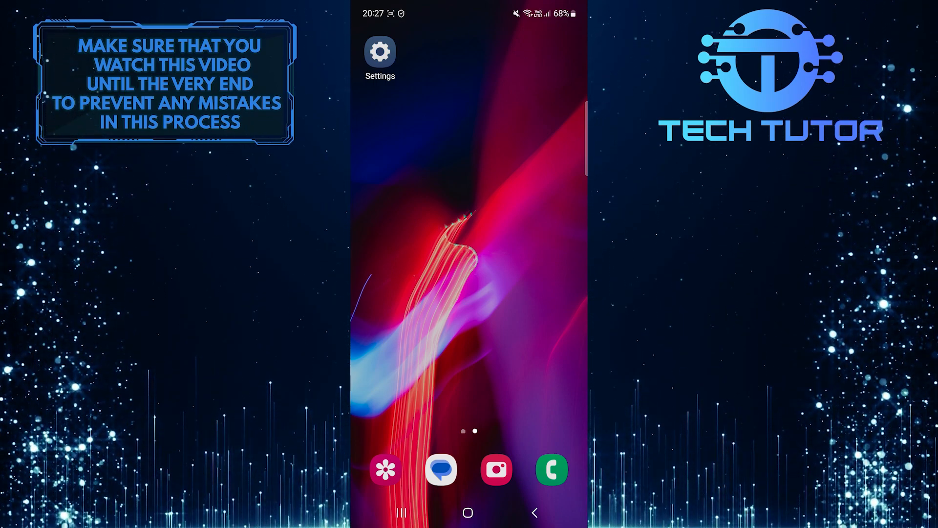
Step: Launch the Settings app from the home screen
{"action": "left_click", "coordinate": [379, 51]}
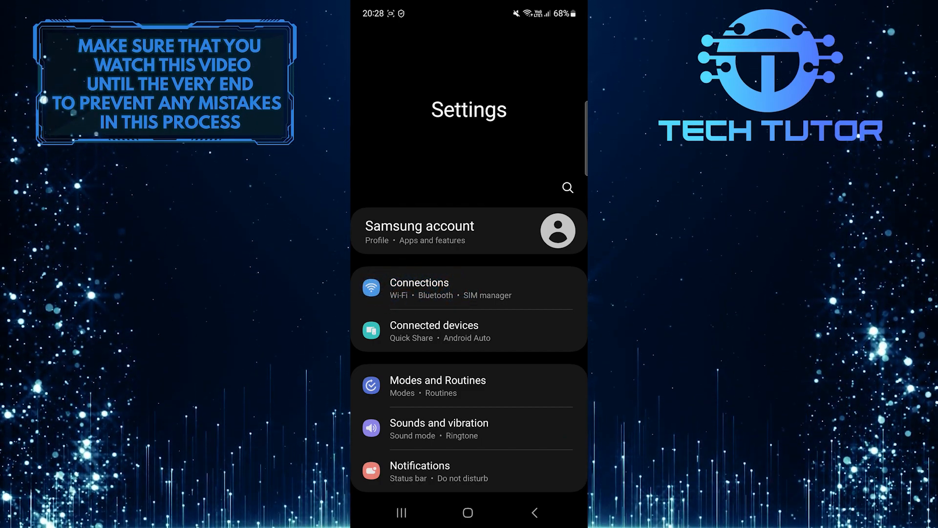
Step: Go to Connections > Mobile networks, where Network mode shows 5G/LTE/3G/2G (auto connect)
{"action": "left_click", "coordinate": [419, 287]}
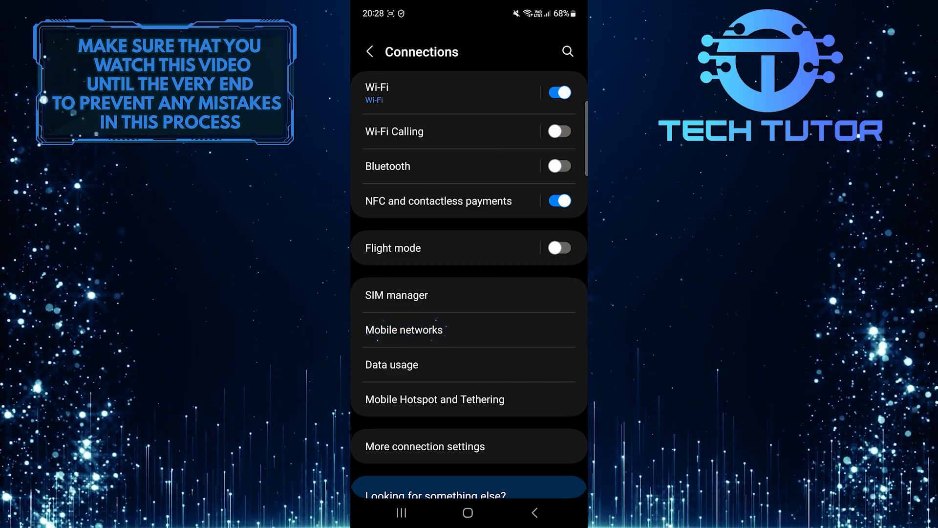
{"action": "left_click", "coordinate": [422, 329]}
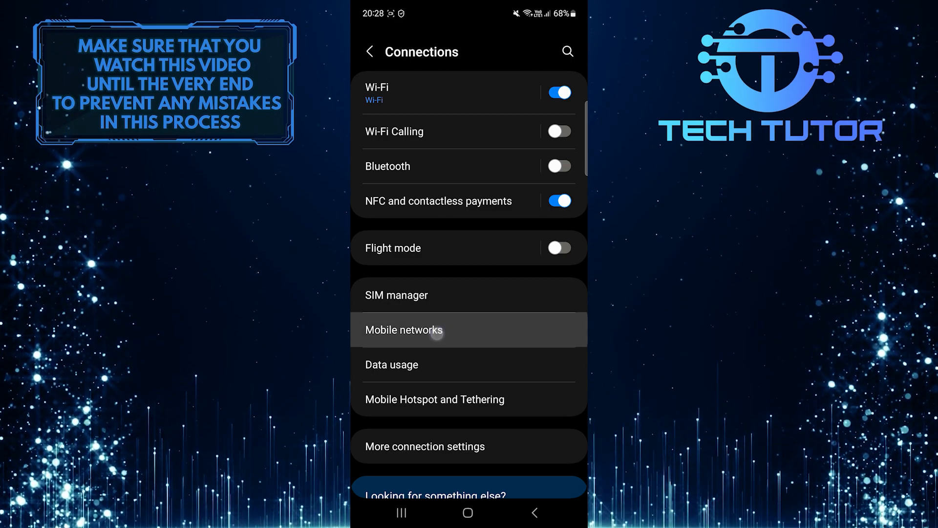
{"action": "left_click", "coordinate": [403, 329]}
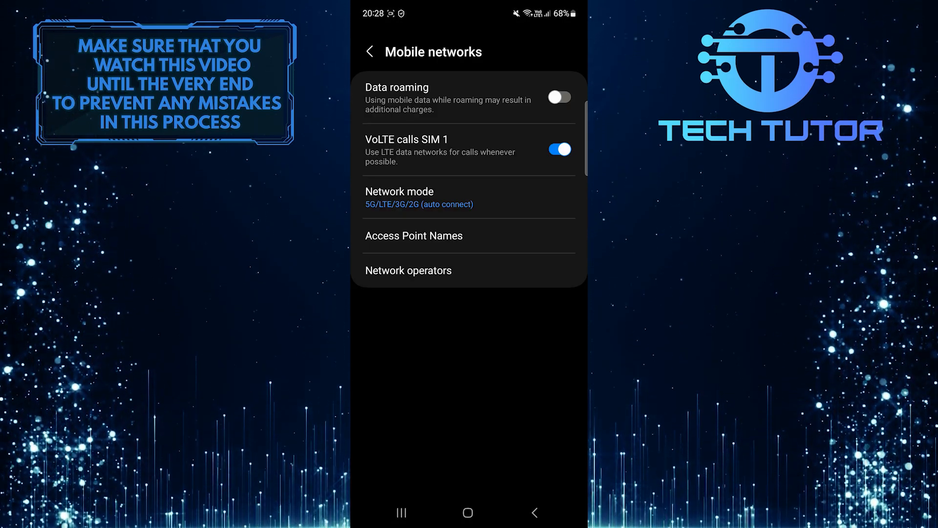
{"action": "left_click", "coordinate": [398, 197]}
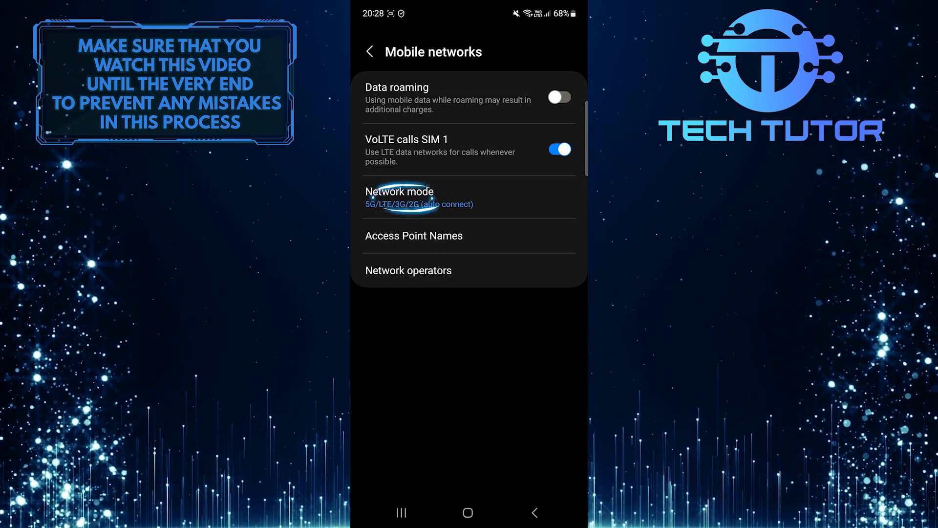
Step: Show the Network mode options and keep 5G/LTE/3G/2G (auto connect) selected
{"action": "left_click", "coordinate": [419, 197]}
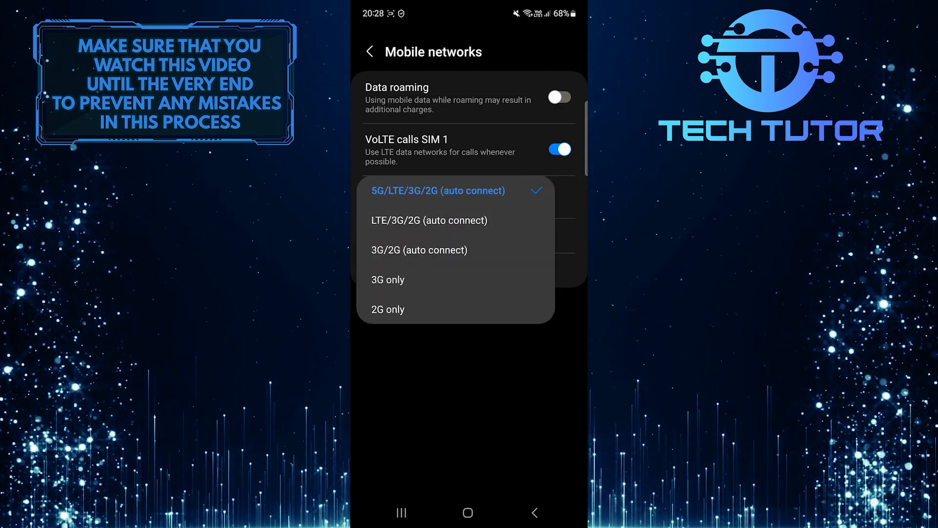
{"action": "left_click", "coordinate": [436, 191]}
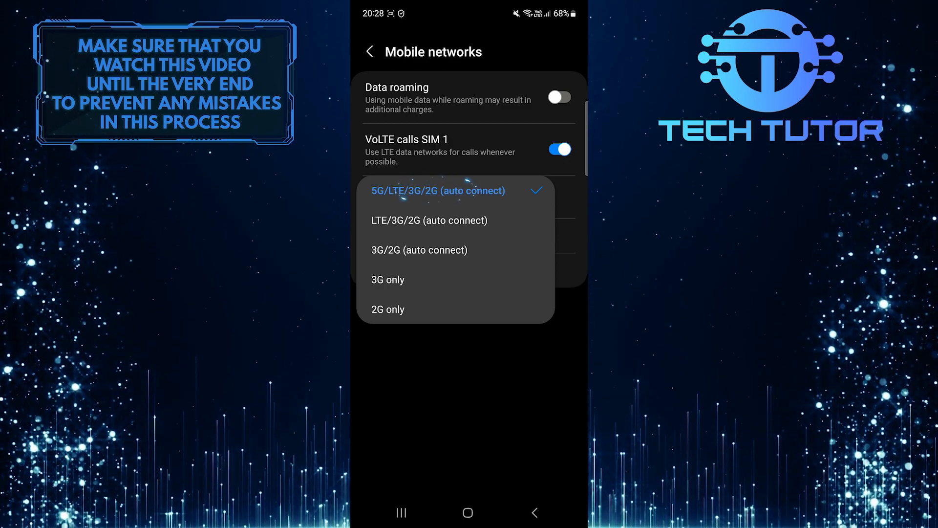
{"action": "left_click", "coordinate": [438, 190]}
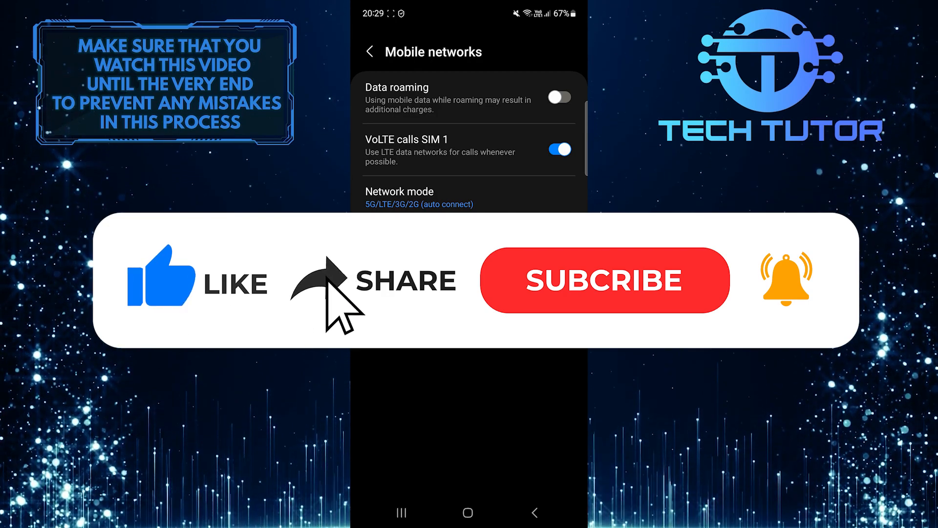
Step: Confirm Network mode stays at 5G/LTE/3G/2G (auto connect) on the Mobile networks page
{"action": "left_click", "coordinate": [603, 280]}
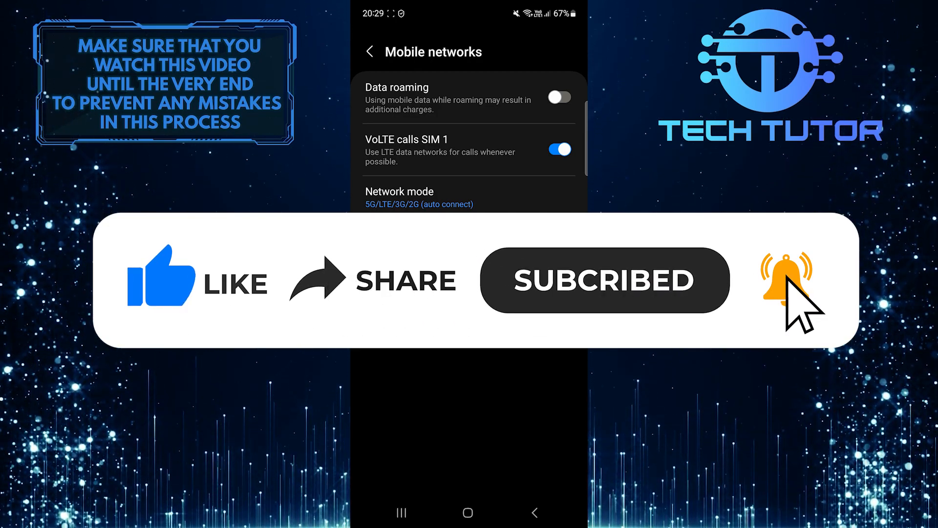